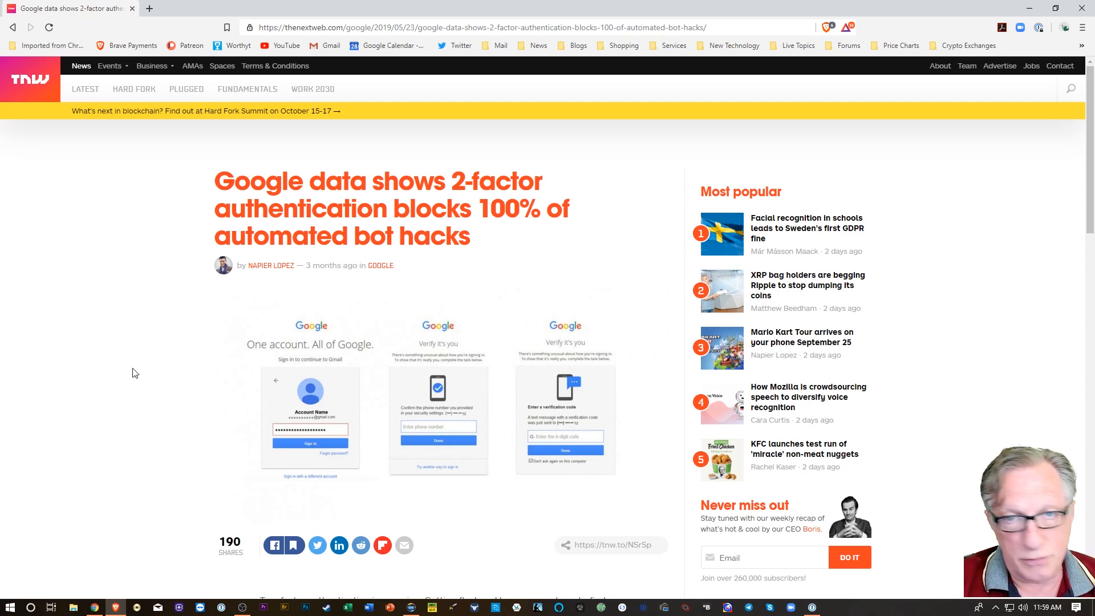
# Scroll the article down to the account takeover prevention rates chart.
pyautogui.scroll(-3)
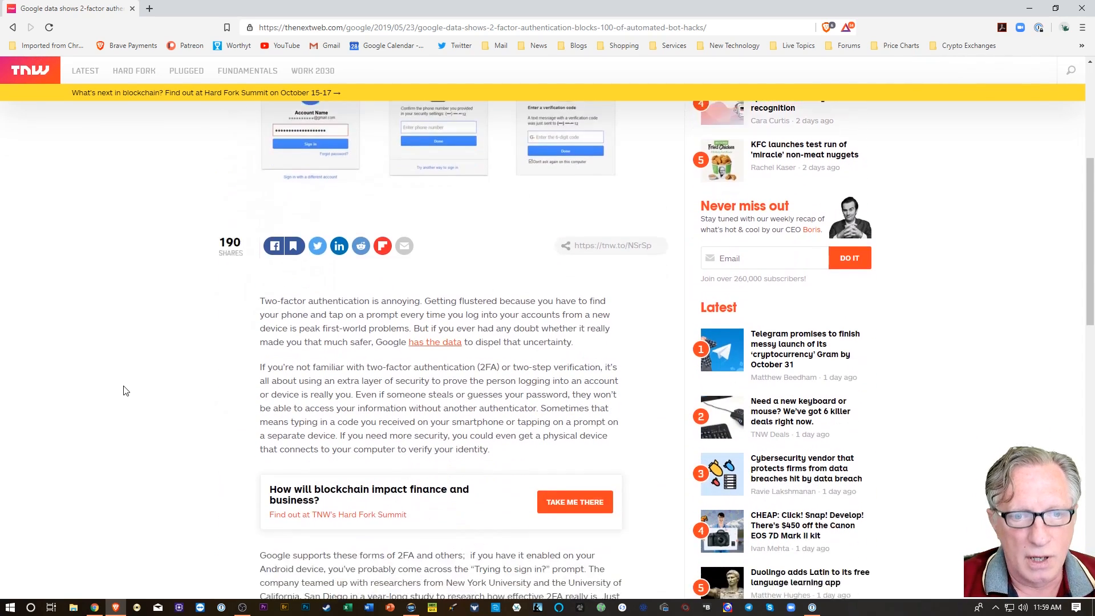
pyautogui.scroll(-3)
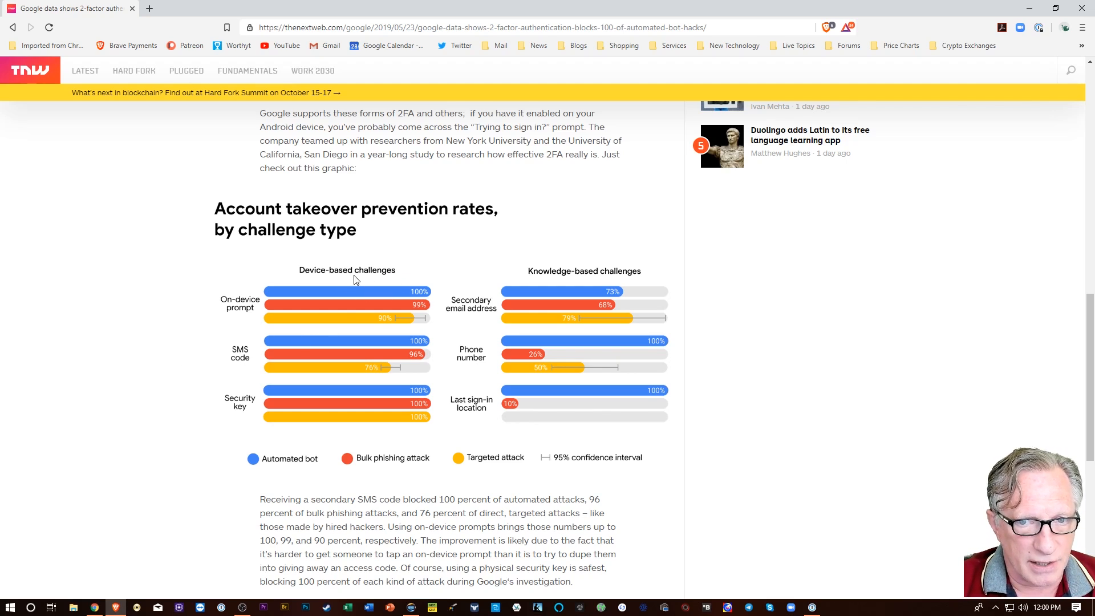
pyautogui.moveTo(609, 283)
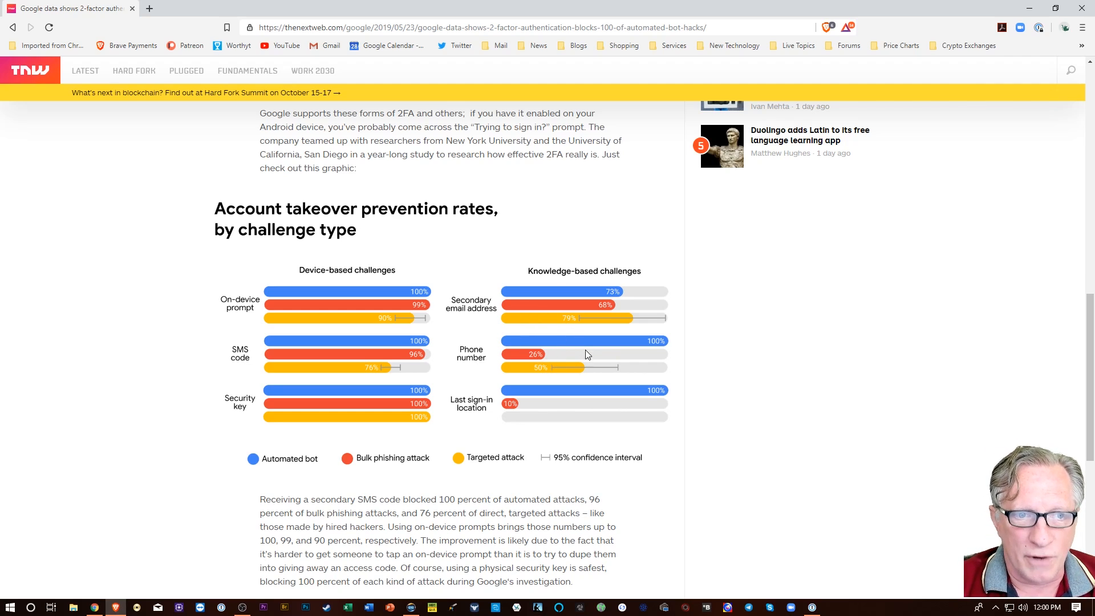
pyautogui.moveTo(573, 400)
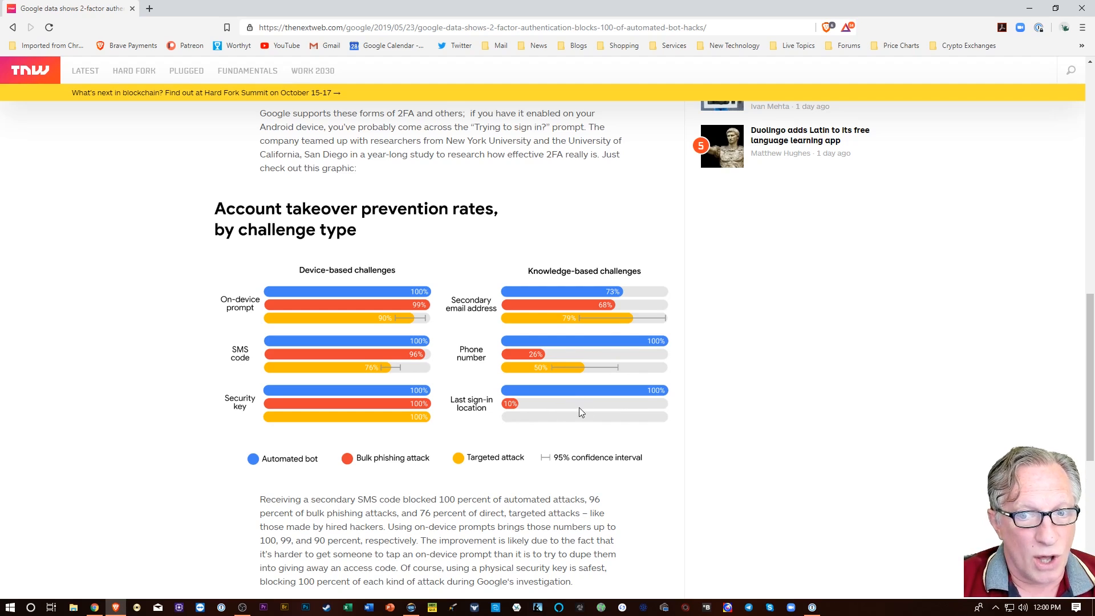
pyautogui.moveTo(559, 303)
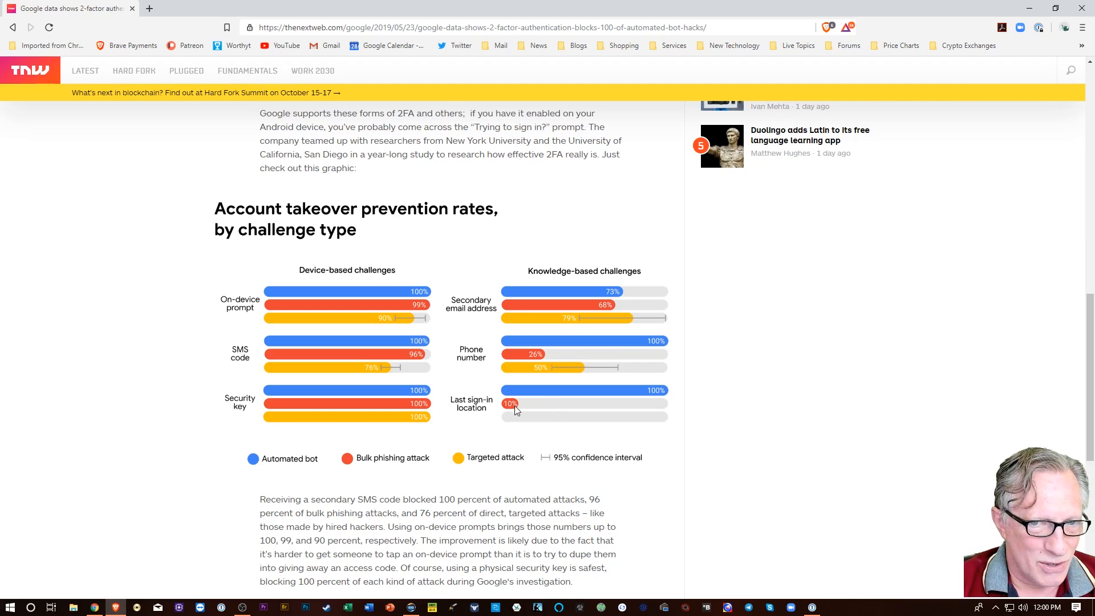
pyautogui.moveTo(510, 417)
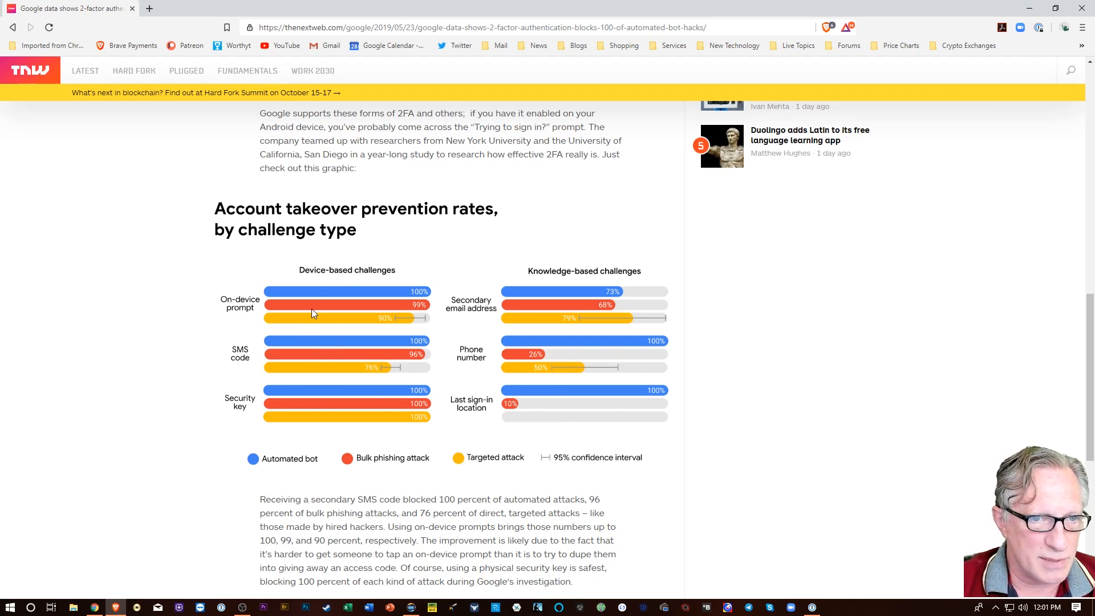
pyautogui.moveTo(253, 308)
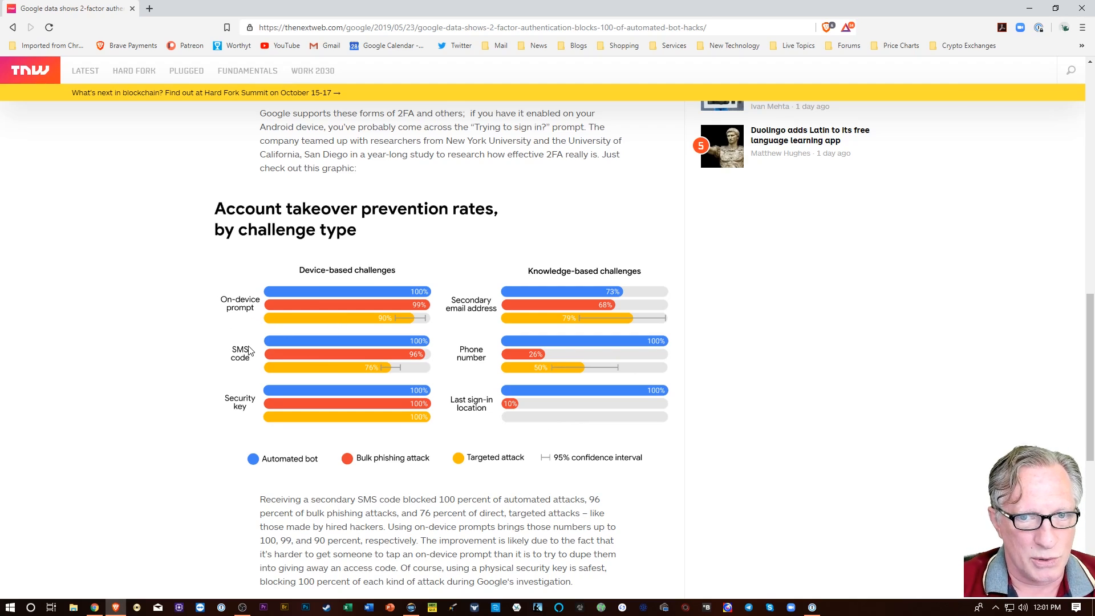
pyautogui.moveTo(341, 402)
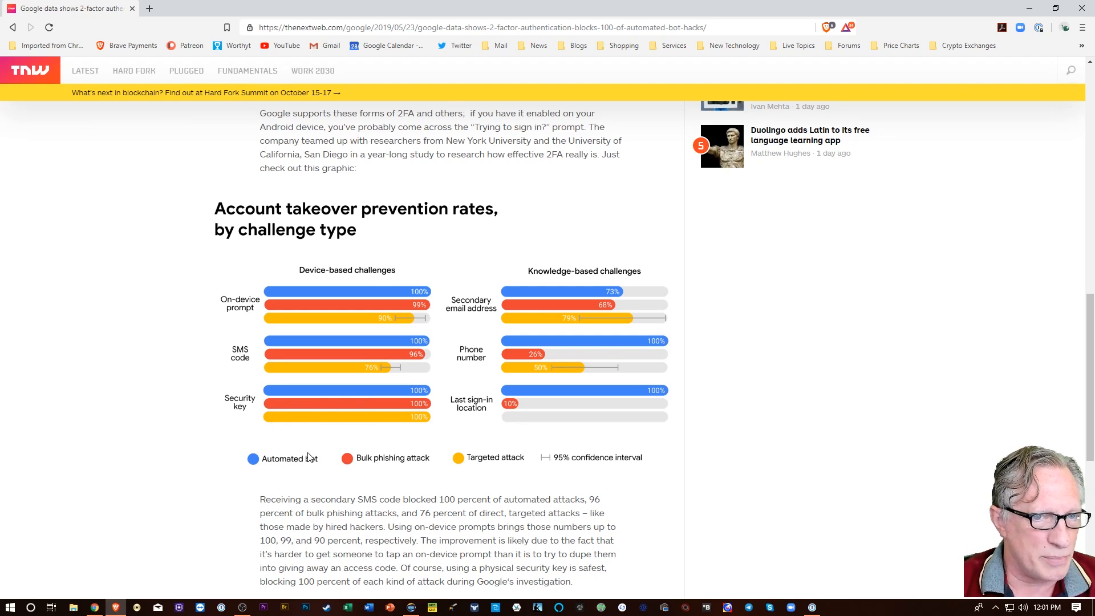
pyautogui.moveTo(451, 467)
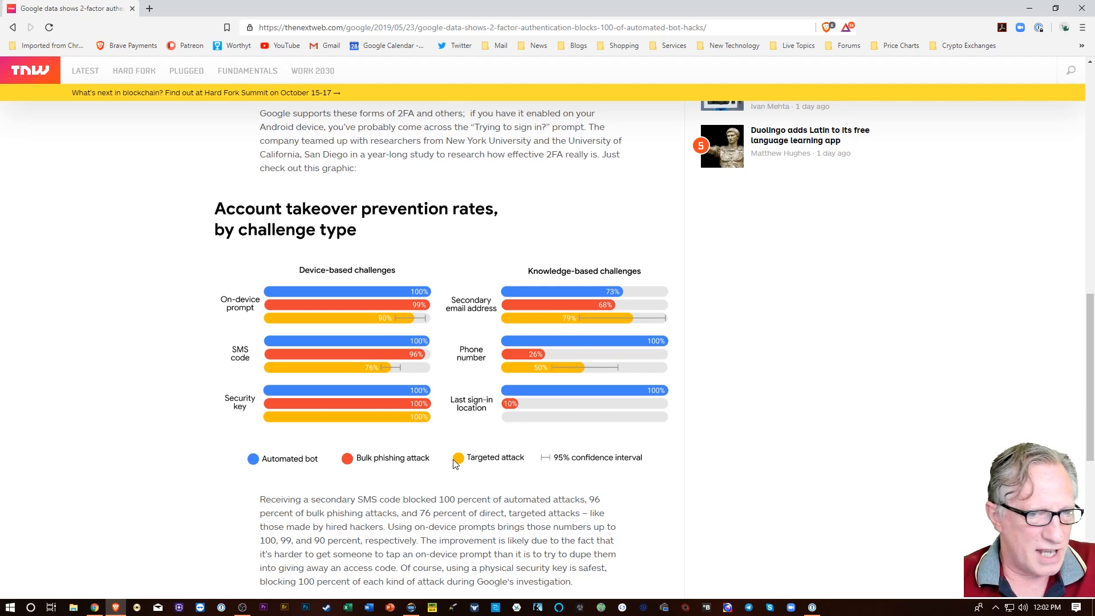
pyautogui.moveTo(142, 545)
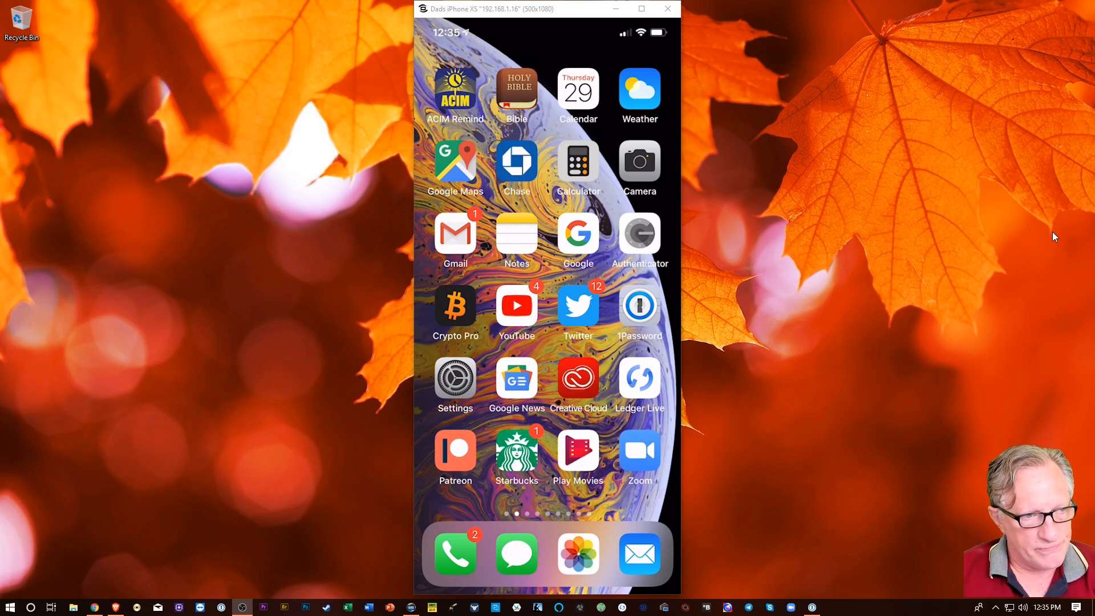
# Launch the iPhone mirroring window showing the phone's home screen.
pyautogui.click(639, 305)
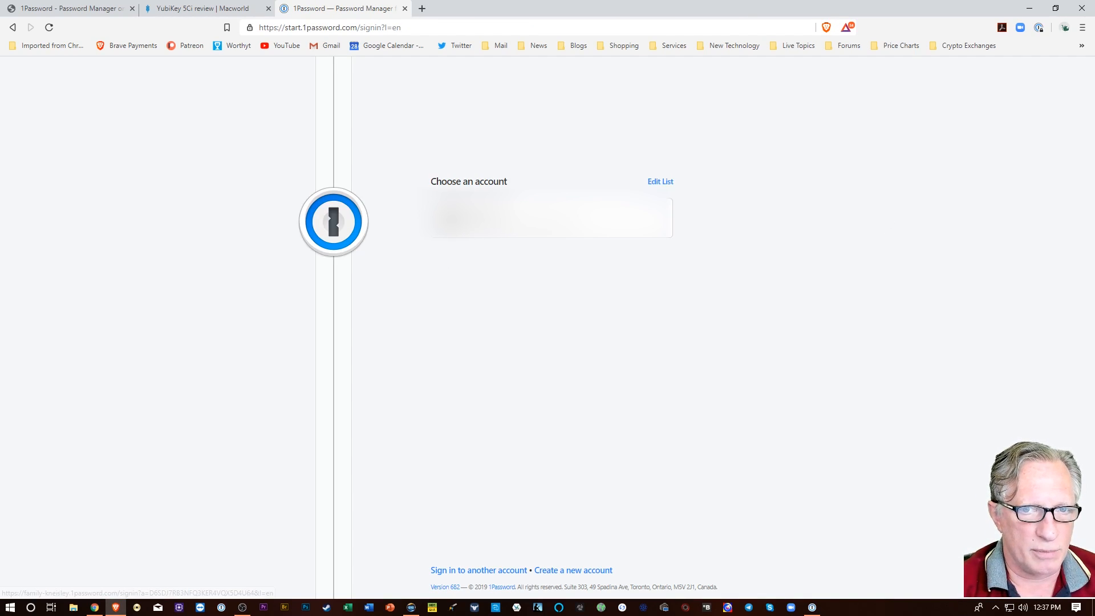
# Choose the saved family account so its Master Password prompt appears.
pyautogui.click(548, 217)
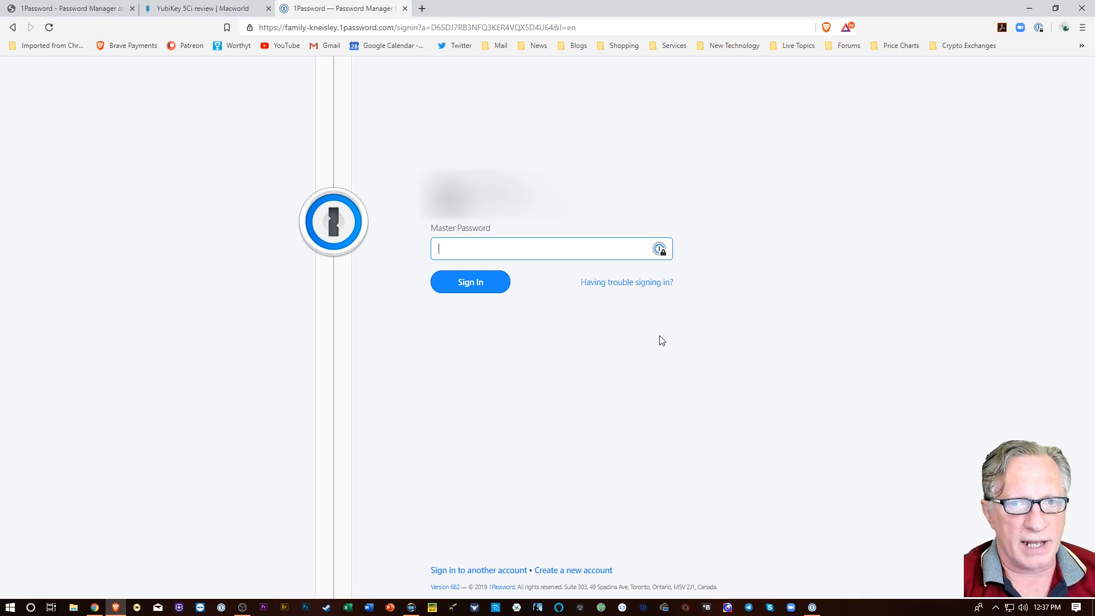
pyautogui.moveTo(652, 352)
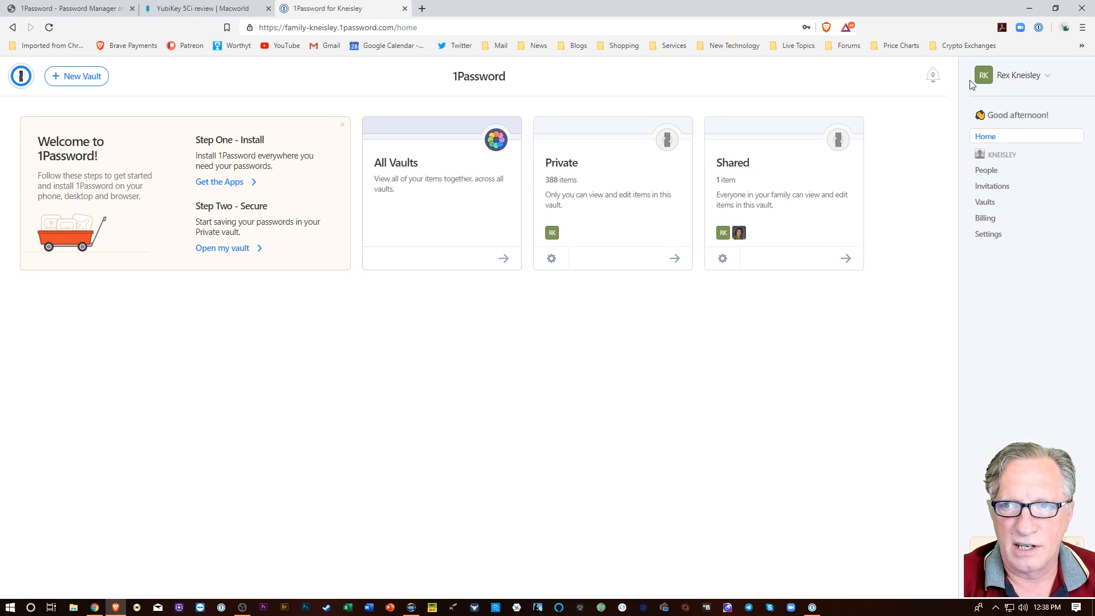
# From My Profile's More Actions, turn on two-factor authentication to reach the QR code setup.
pyautogui.click(1018, 75)
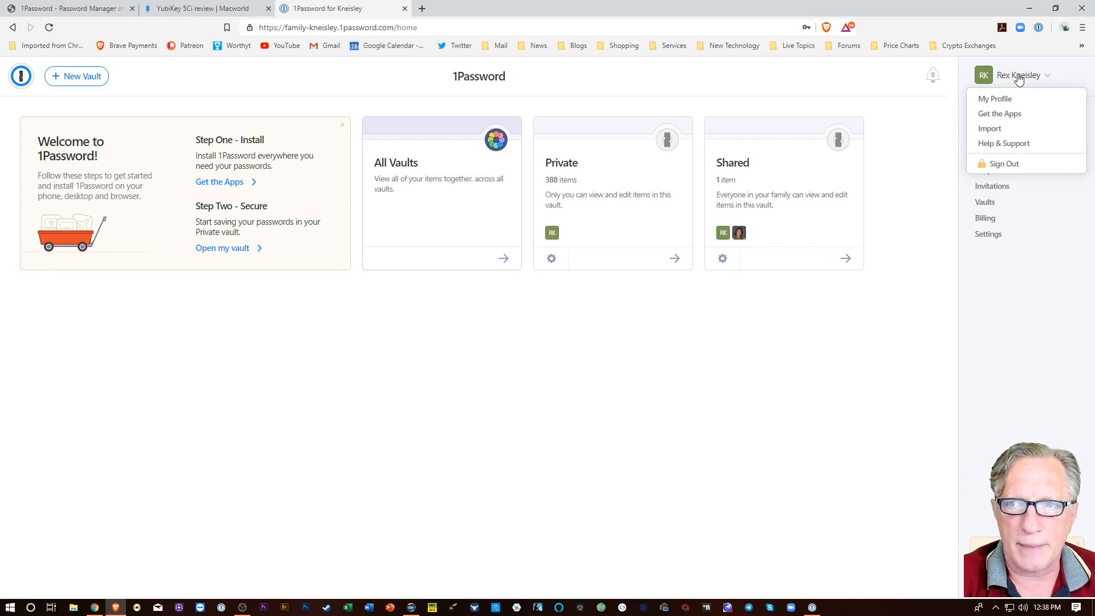
pyautogui.click(994, 98)
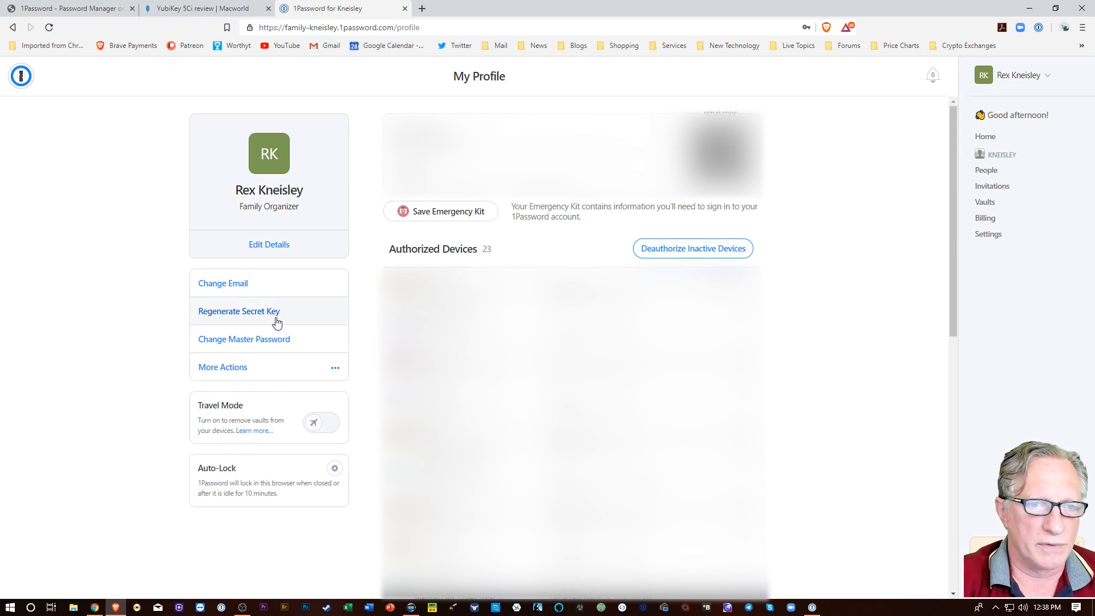
pyautogui.click(223, 366)
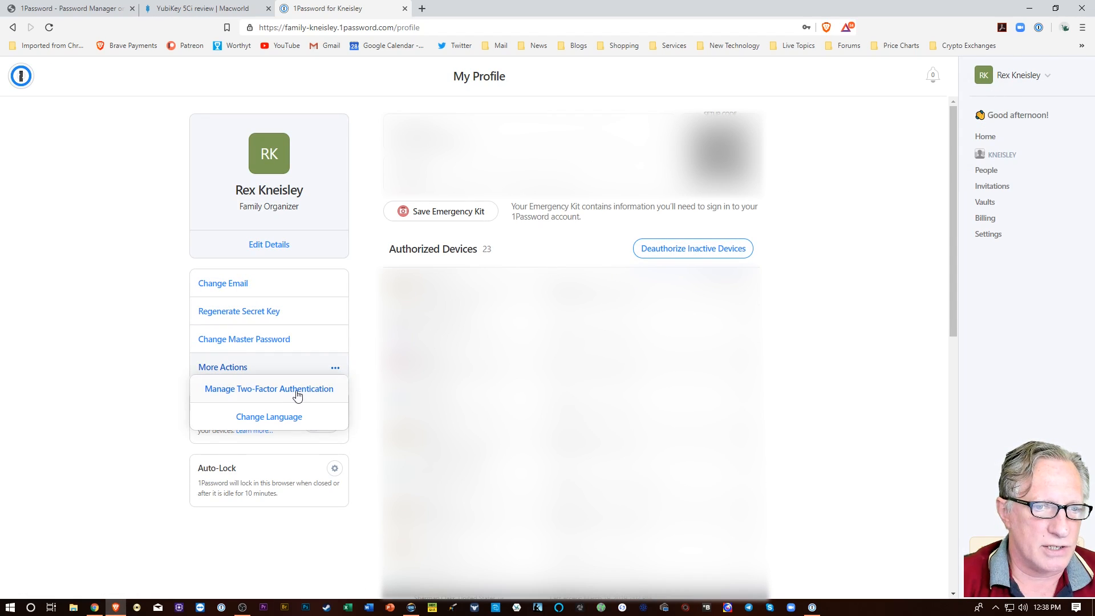
pyautogui.click(269, 389)
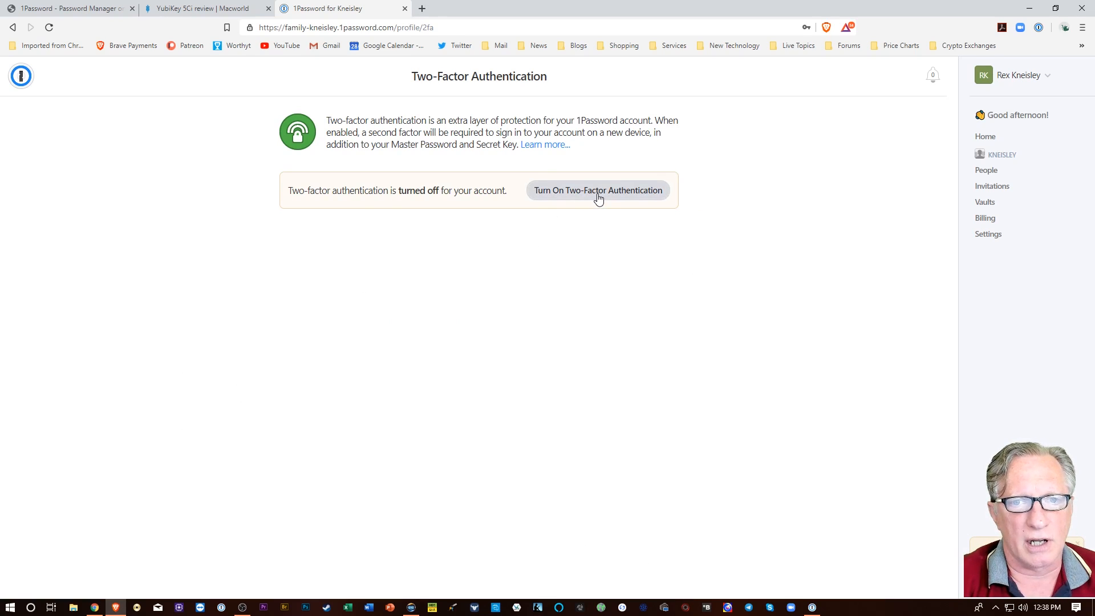
pyautogui.click(596, 190)
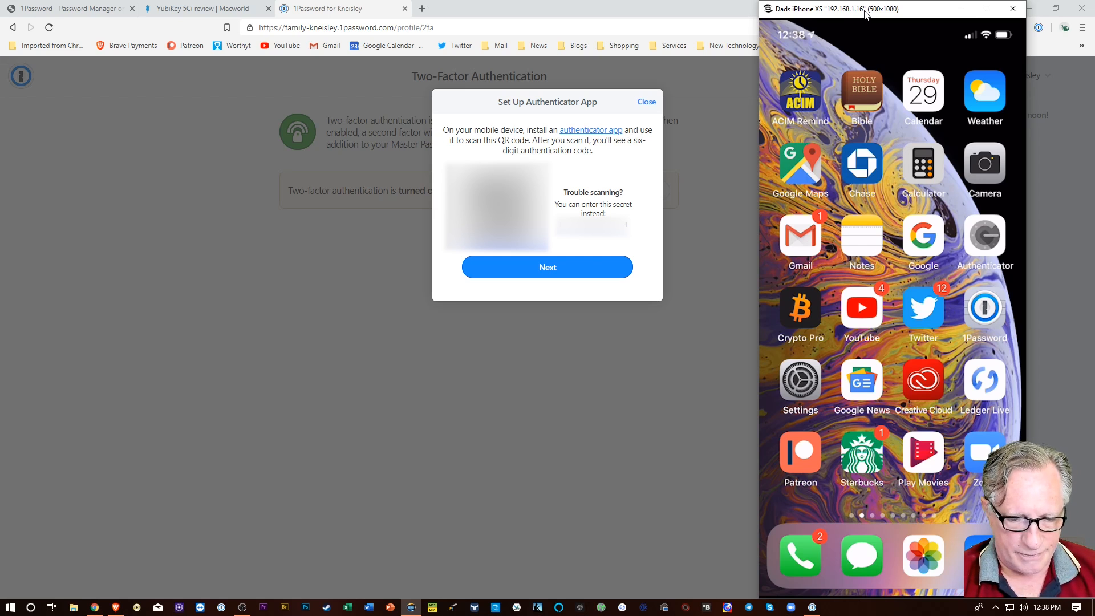
# Scan the 1Password QR code into Google Authenticator and advance to the code-entry step.
pyautogui.click(984, 309)
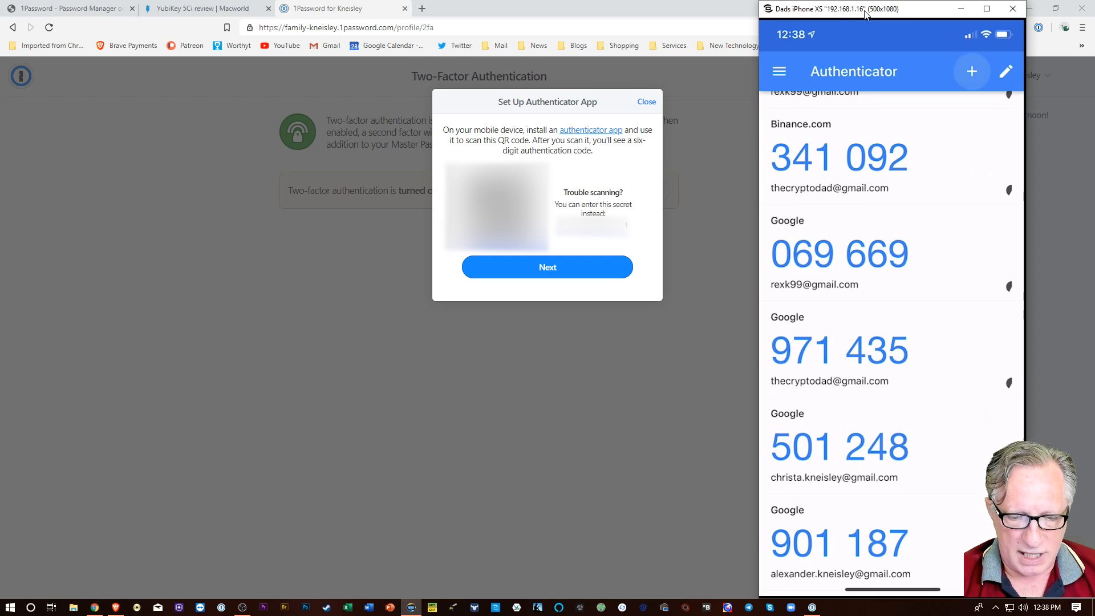
pyautogui.click(970, 71)
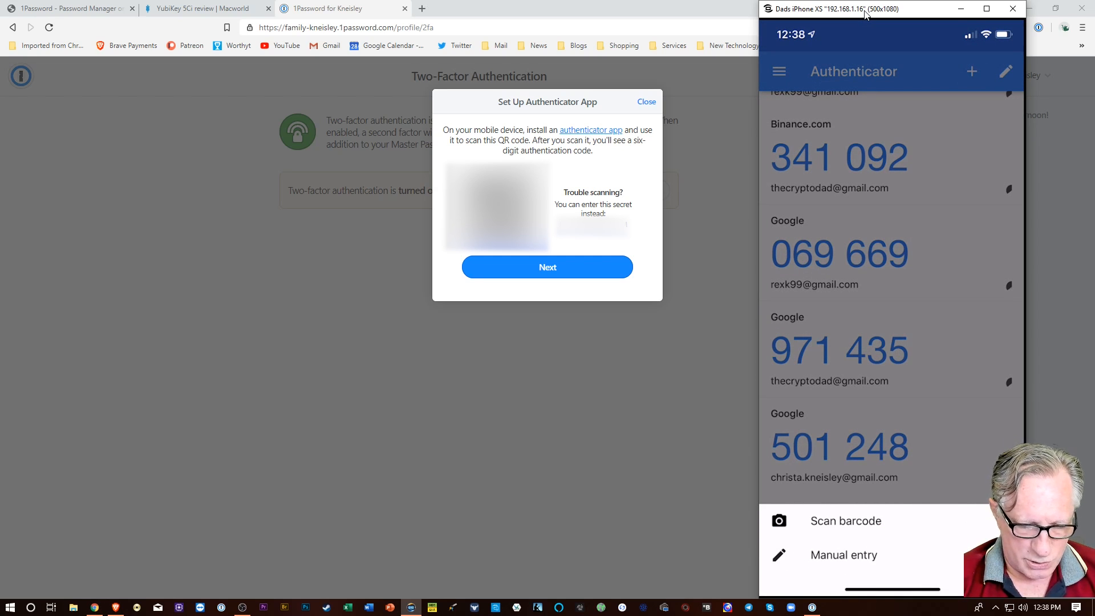
pyautogui.click(844, 520)
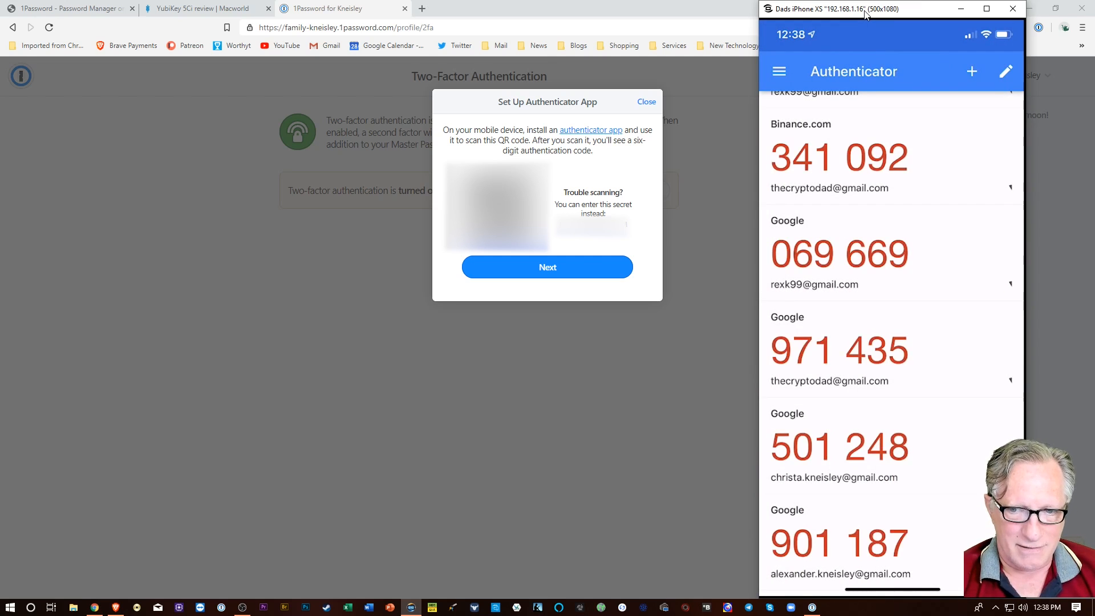
pyautogui.scroll(-3)
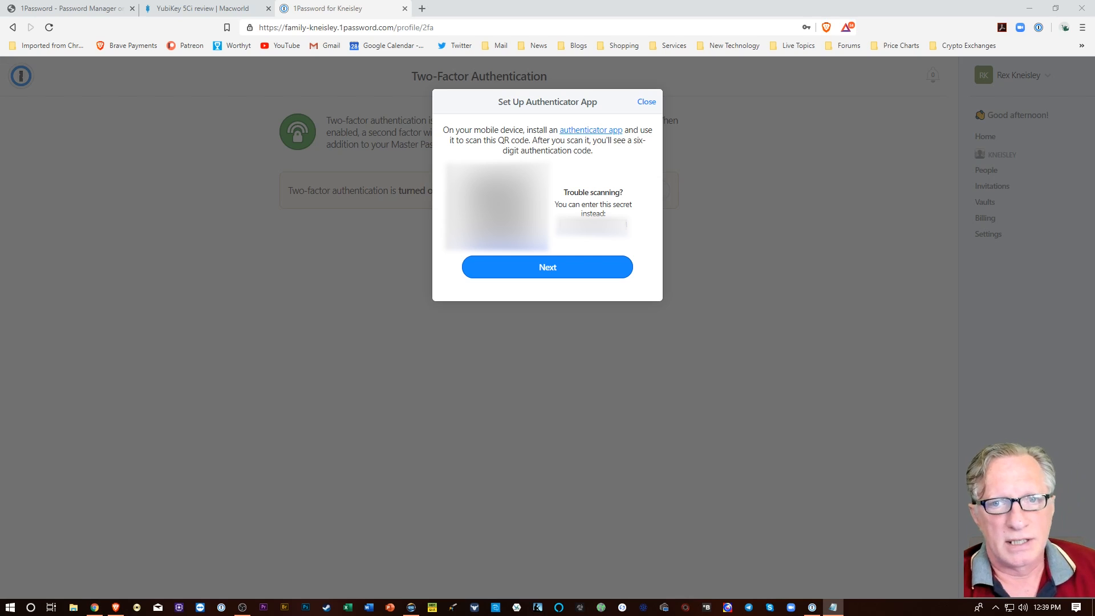
pyautogui.moveTo(577, 293)
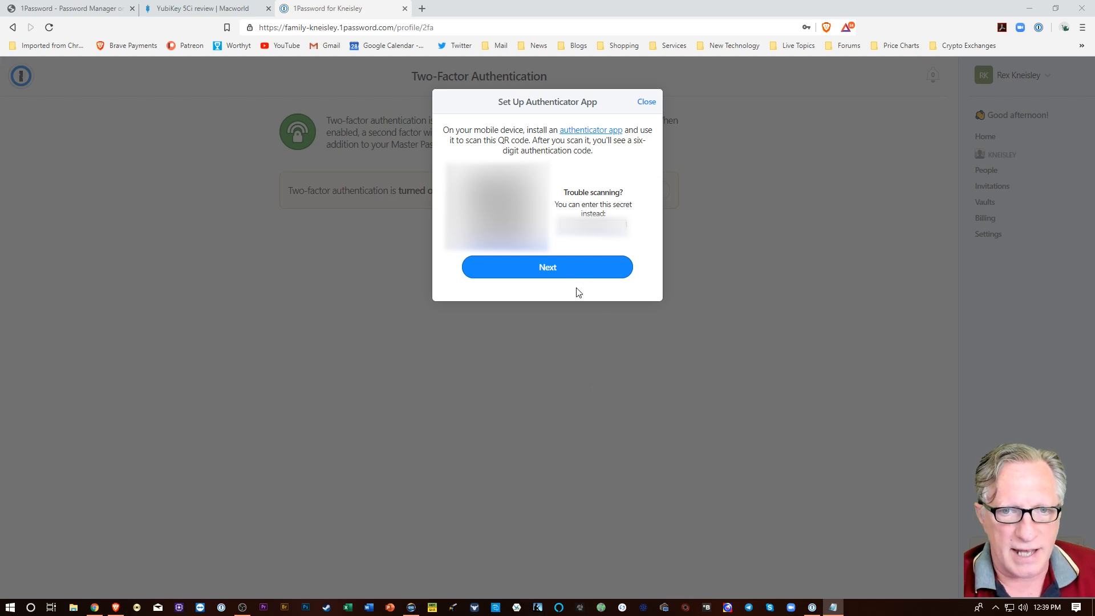
pyautogui.click(546, 267)
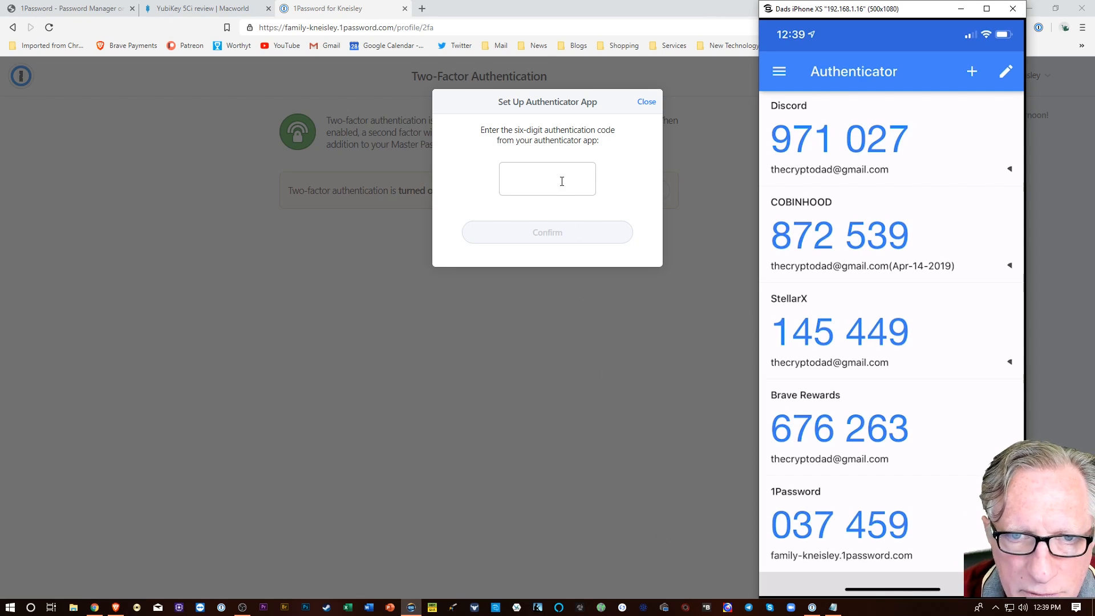
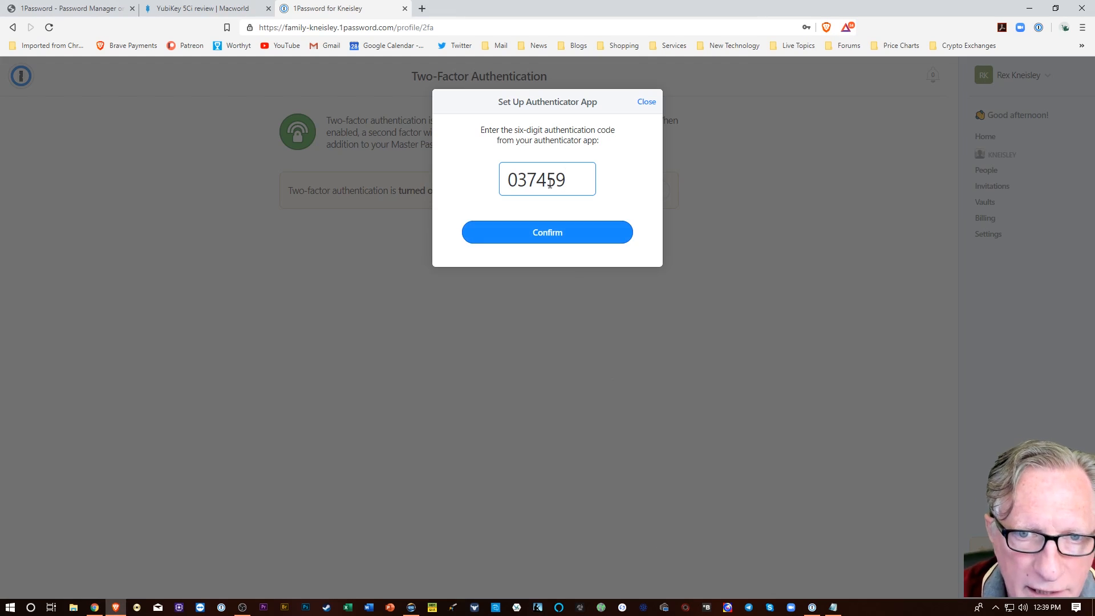
pyautogui.click(547, 231)
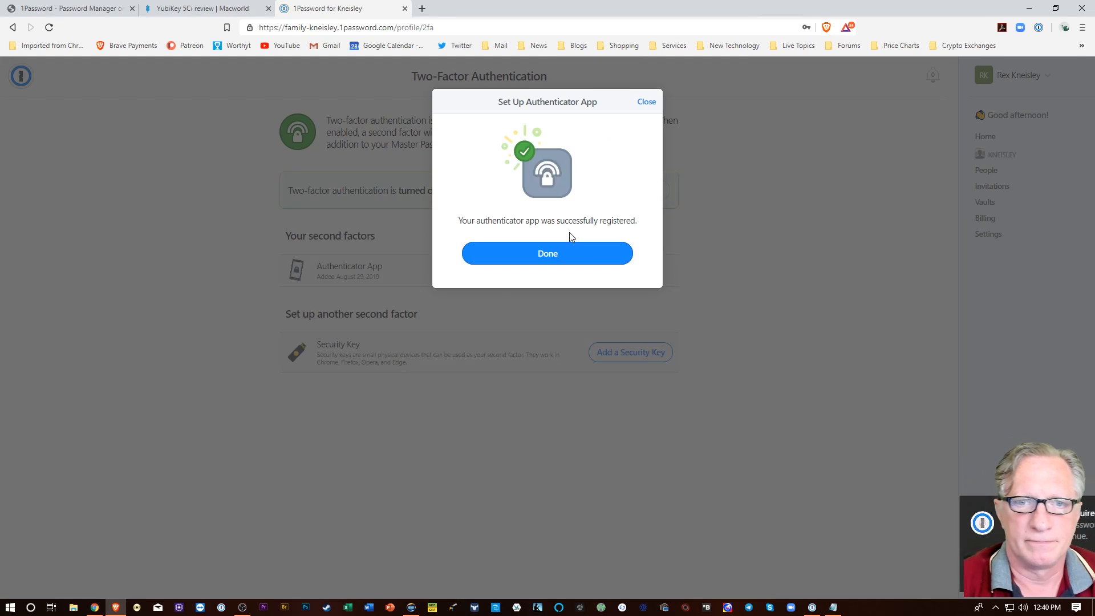
pyautogui.click(547, 253)
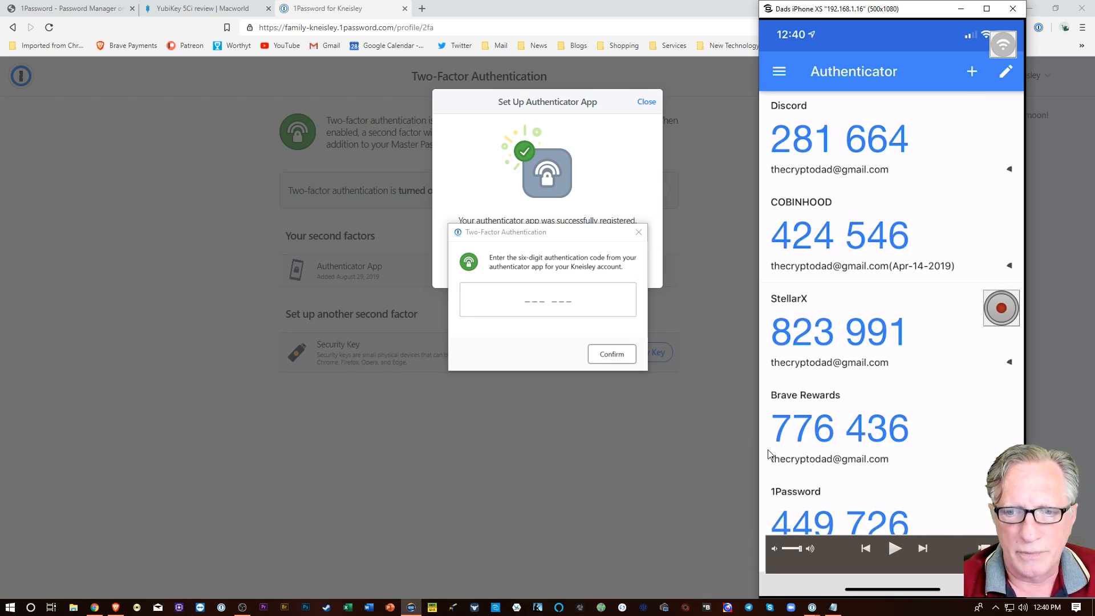
pyautogui.click(547, 299)
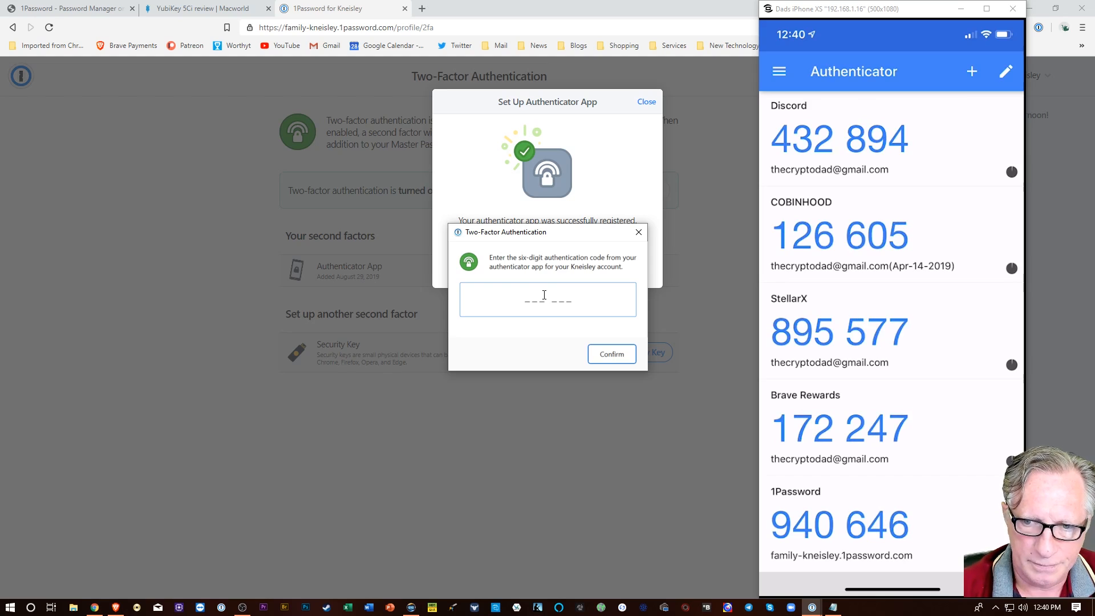
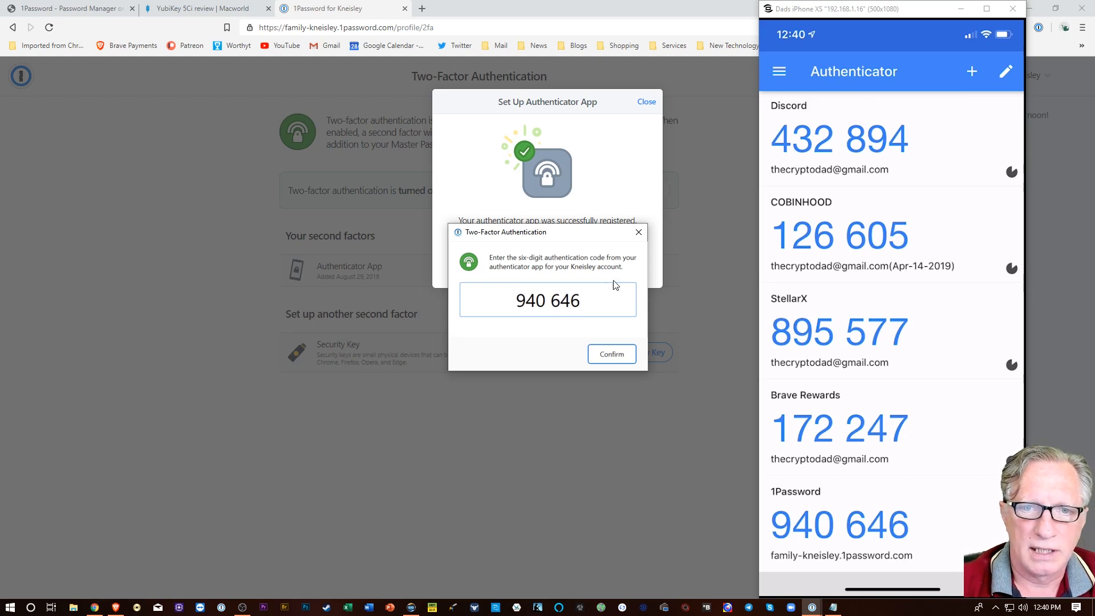
pyautogui.click(610, 353)
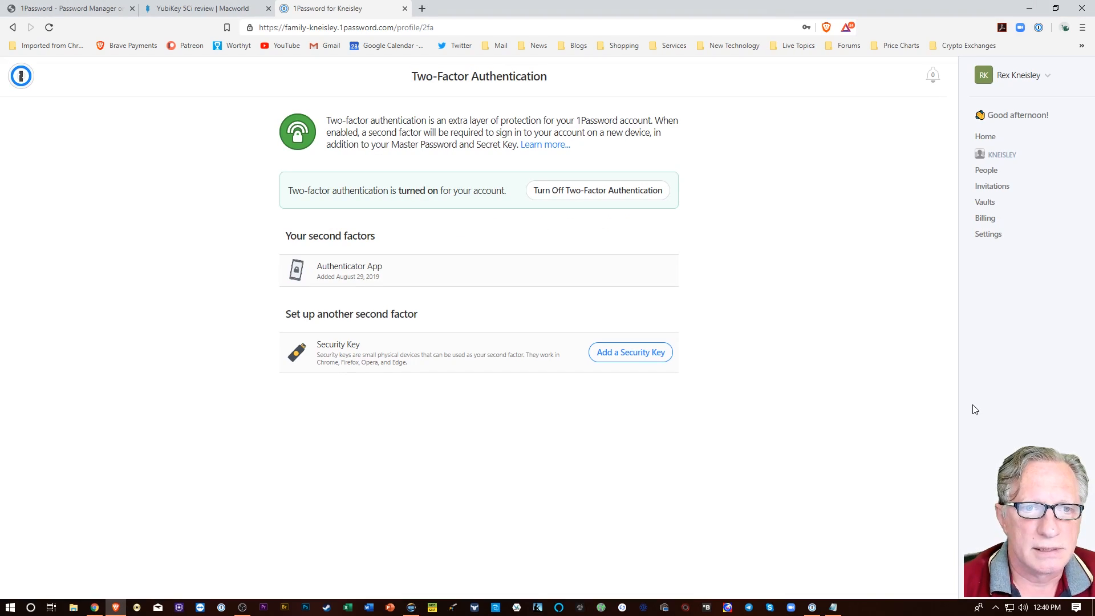
pyautogui.moveTo(406, 268)
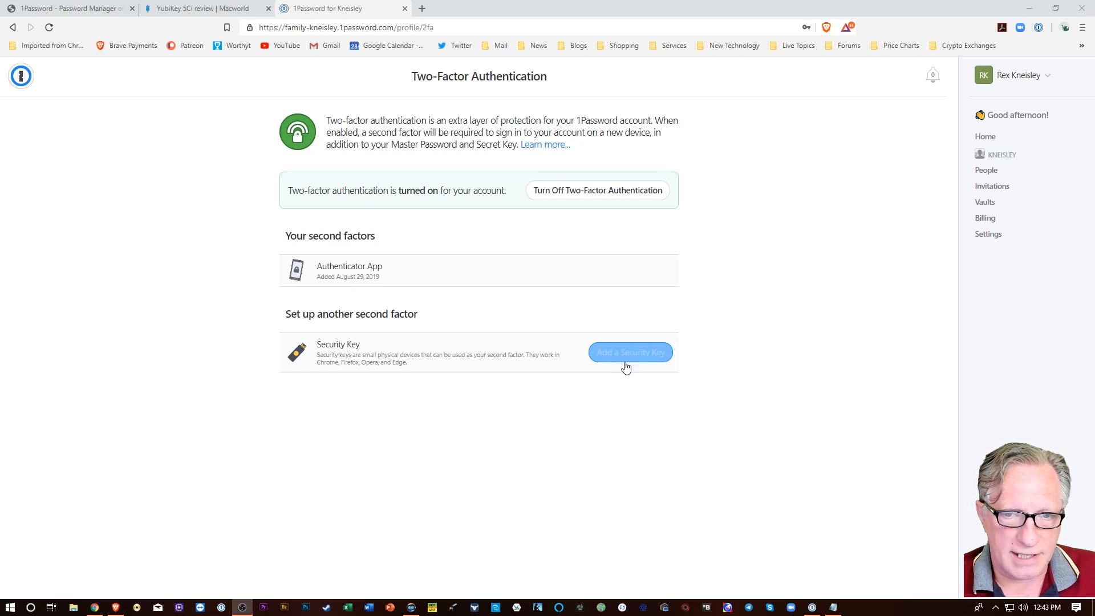
# Register a security key named 'YubiKey 5Ci' as an additional second factor.
pyautogui.click(630, 352)
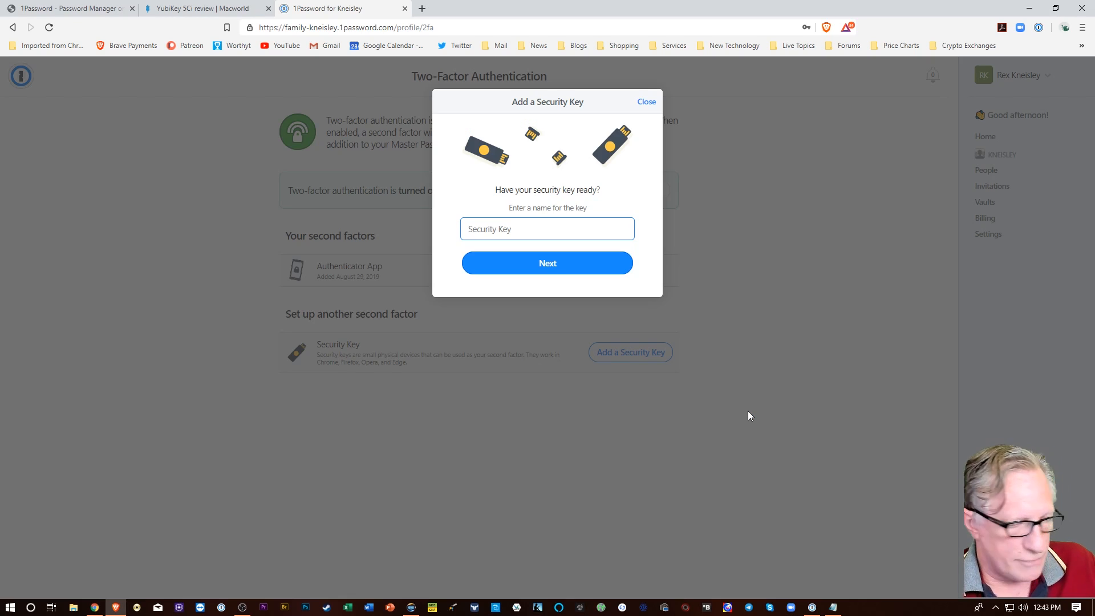
pyautogui.write('YubiKey 5Ci')
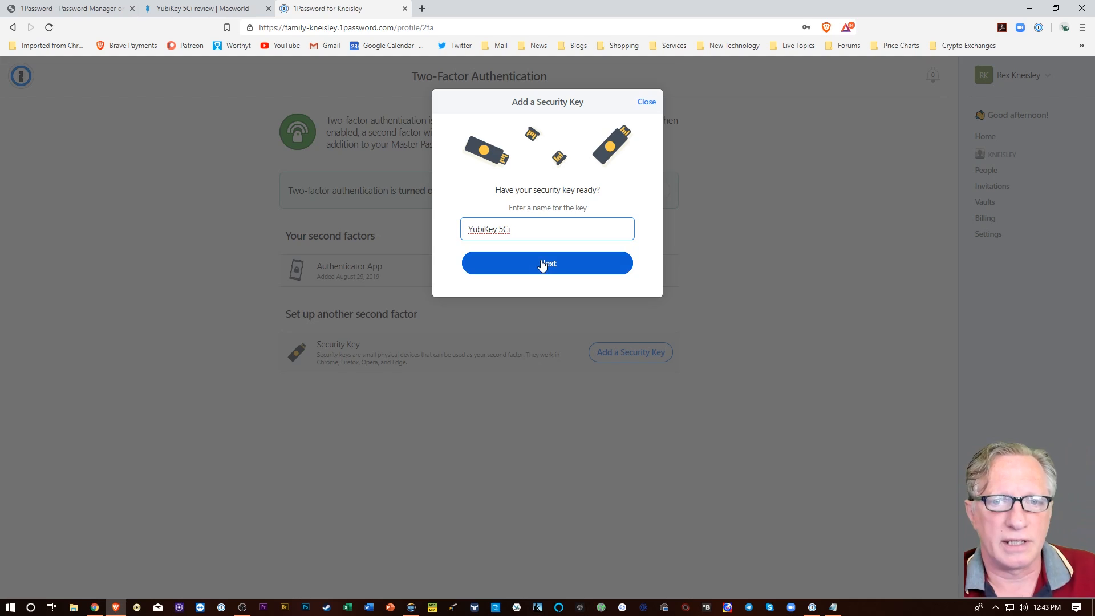
pyautogui.click(546, 263)
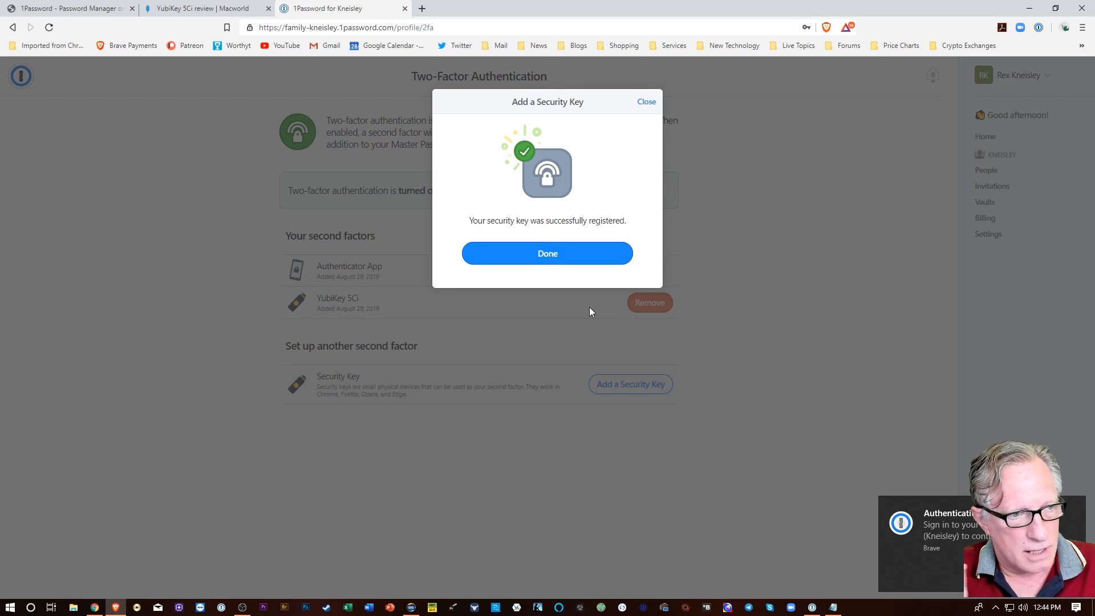
pyautogui.moveTo(642, 114)
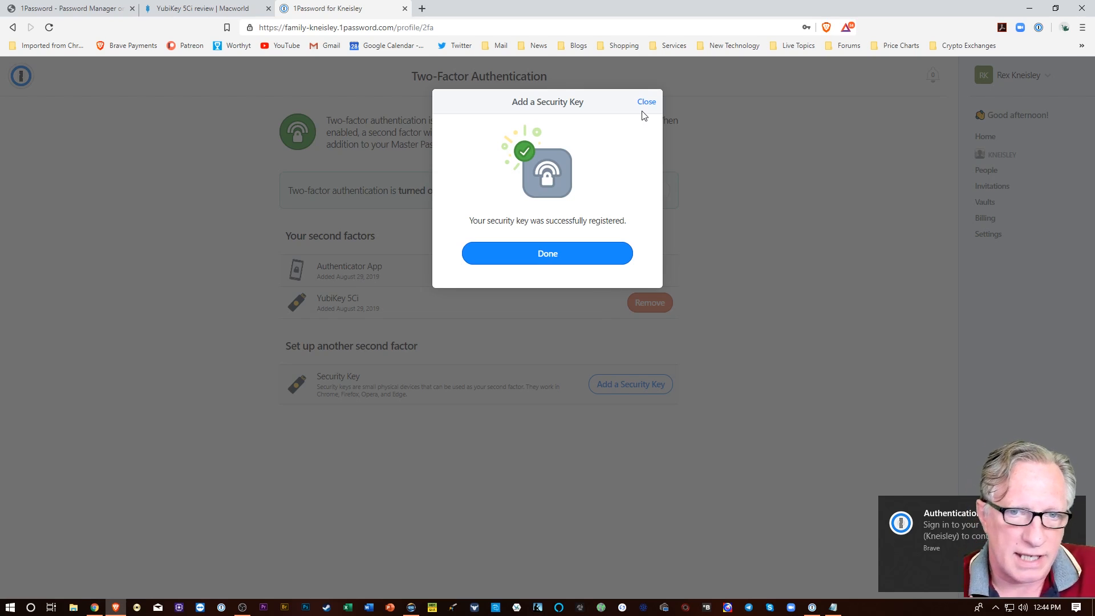
pyautogui.click(547, 253)
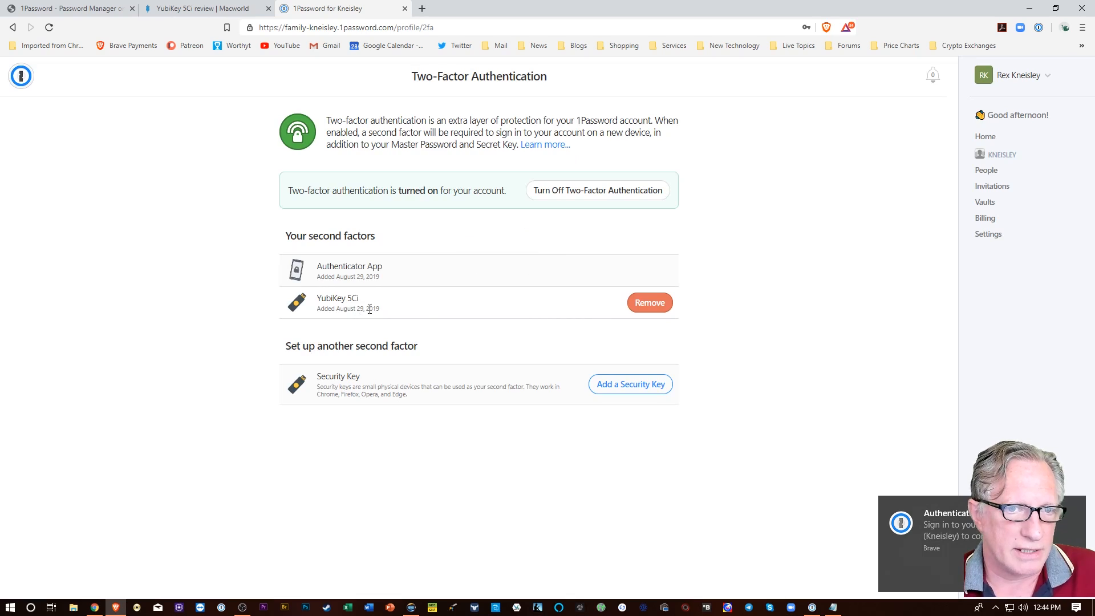
pyautogui.moveTo(384, 309)
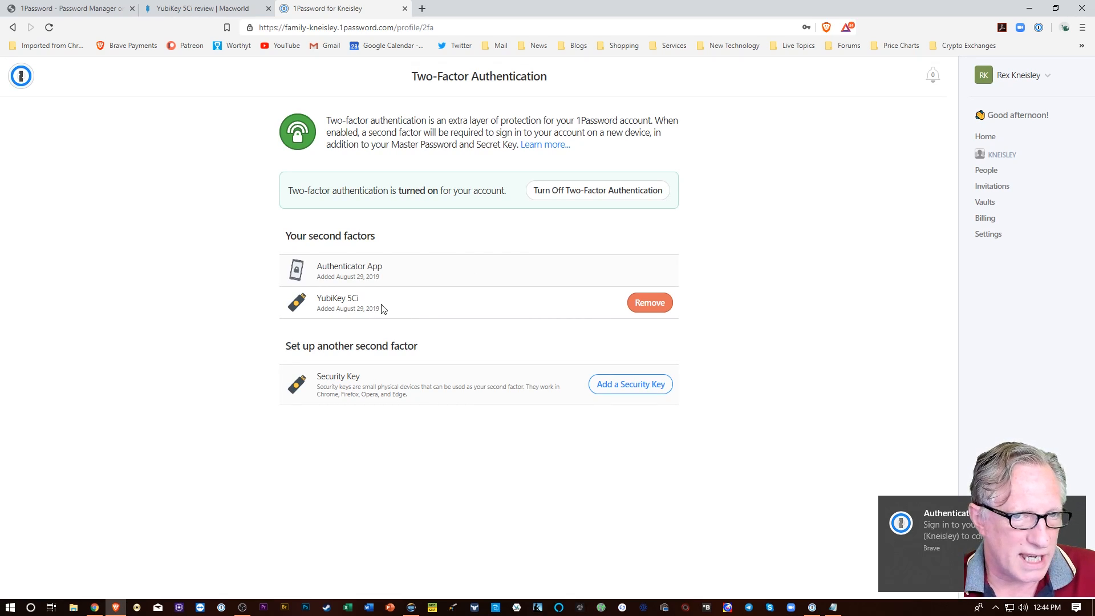
pyautogui.moveTo(841, 434)
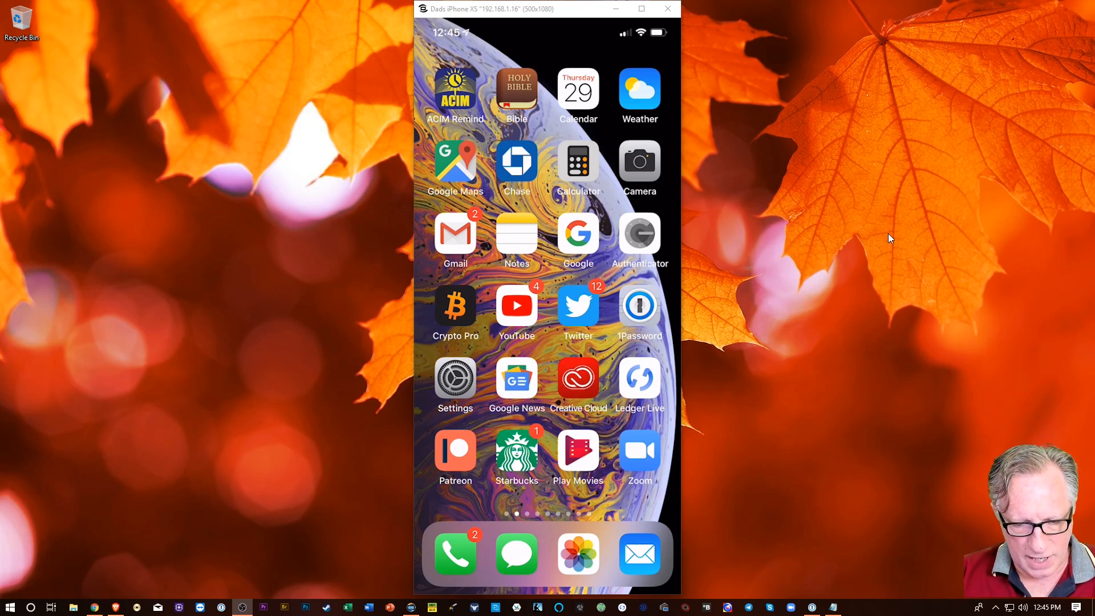
# Launch the 1Password app from the mirrored iPhone home screen.
pyautogui.click(639, 305)
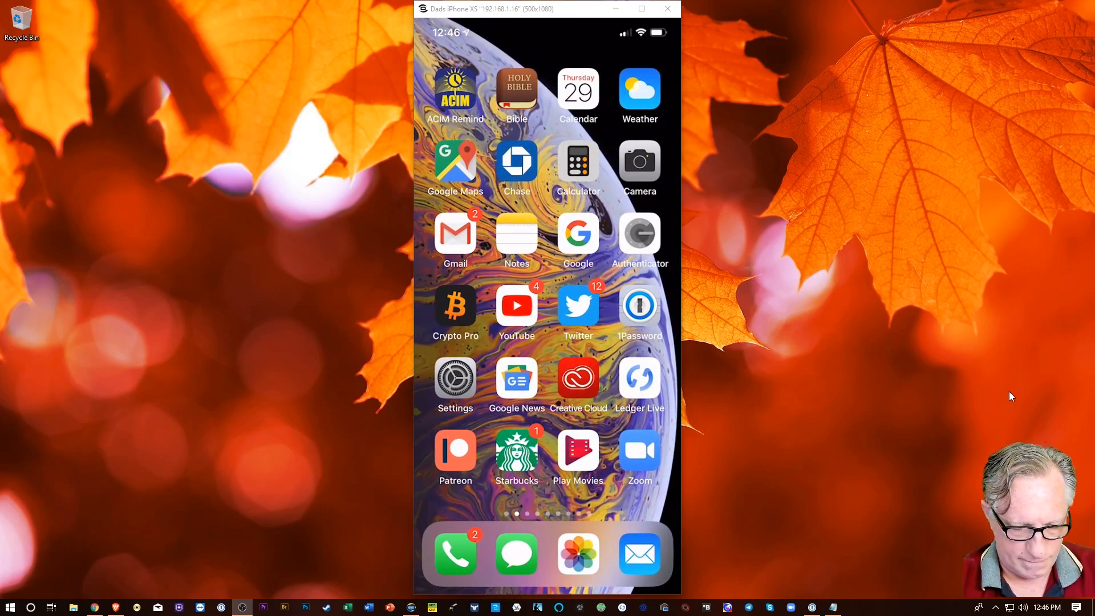
pyautogui.click(638, 305)
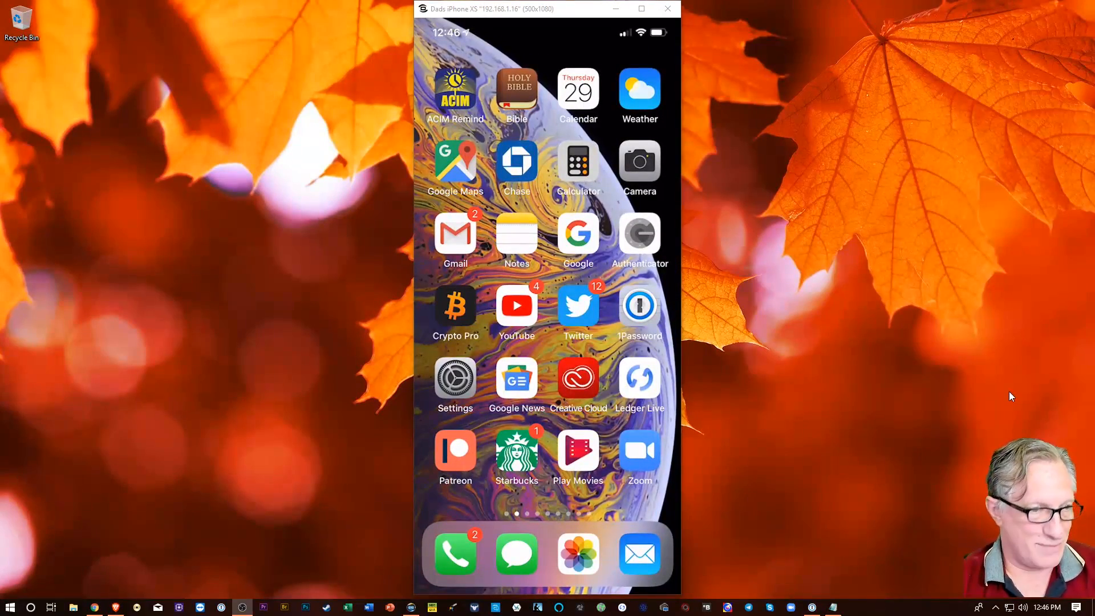
pyautogui.click(638, 305)
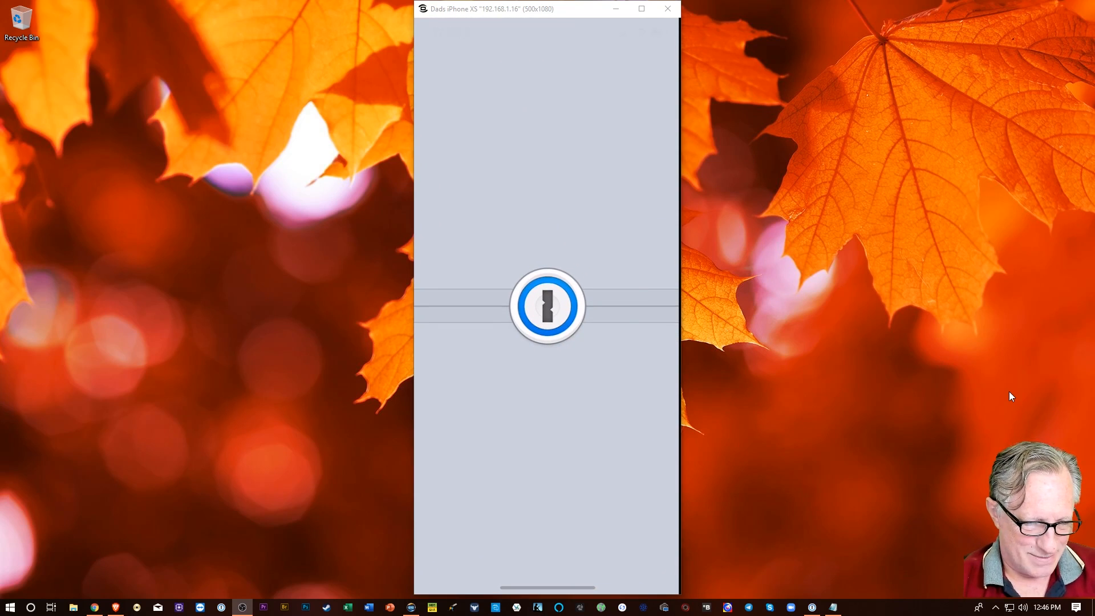